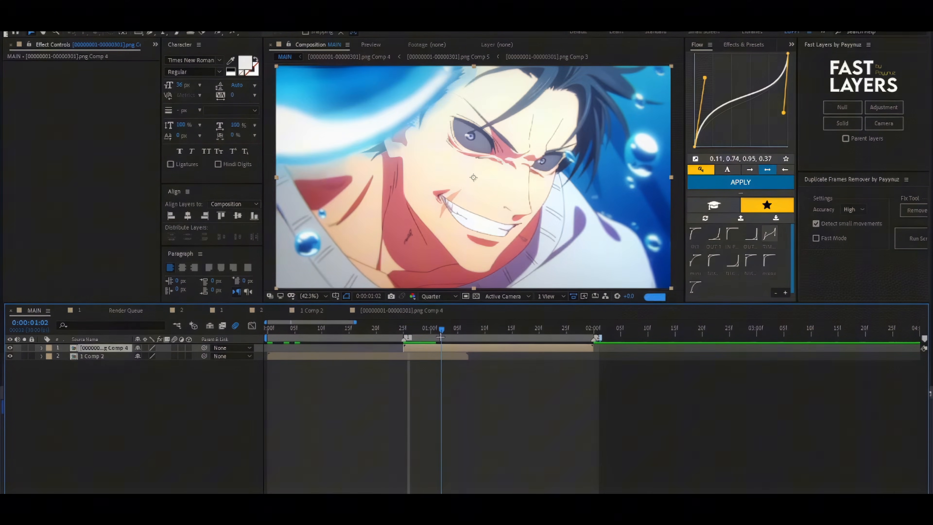
# Add two nested null layers, parent both anime clips to them, and keyframe Scale on the lower null.
pyautogui.click(41, 347)
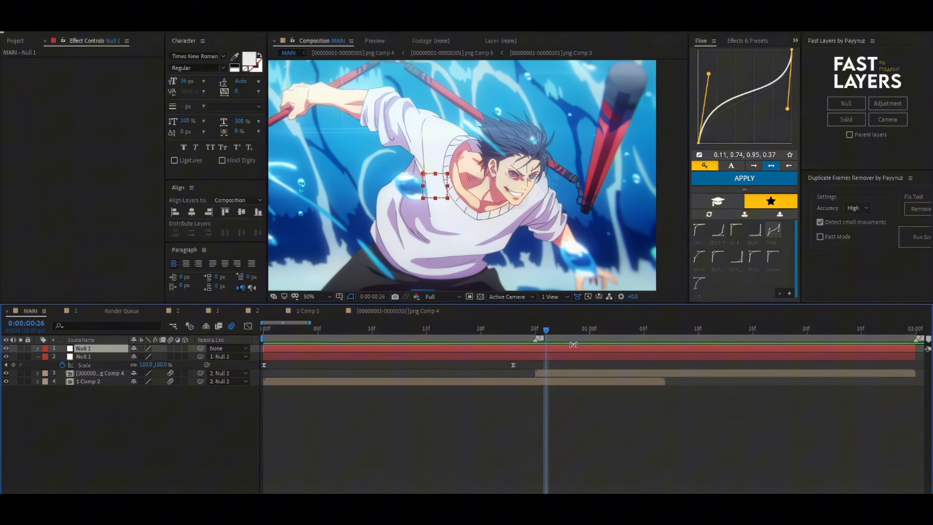
# Keyframe the top null's Position and Scale for the push-in and apply an eased curve.
pyautogui.click(38, 348)
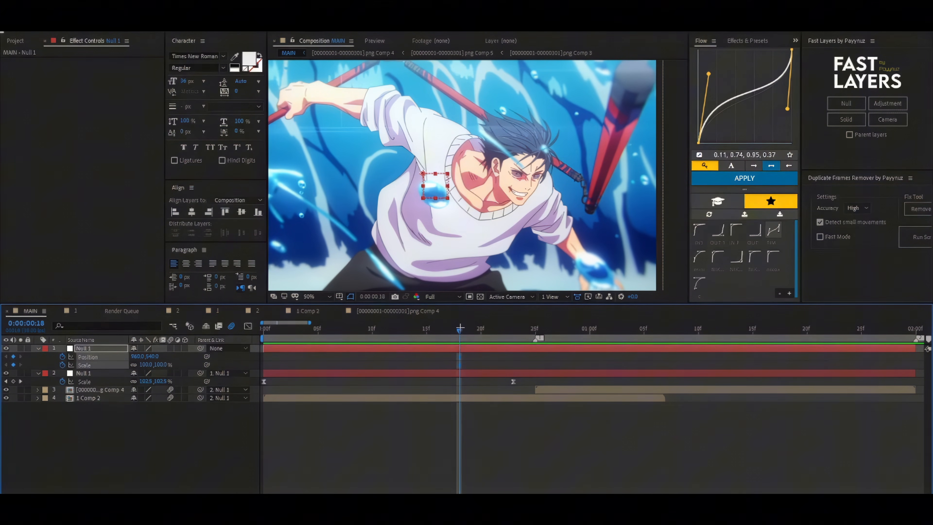
pyautogui.click(622, 331)
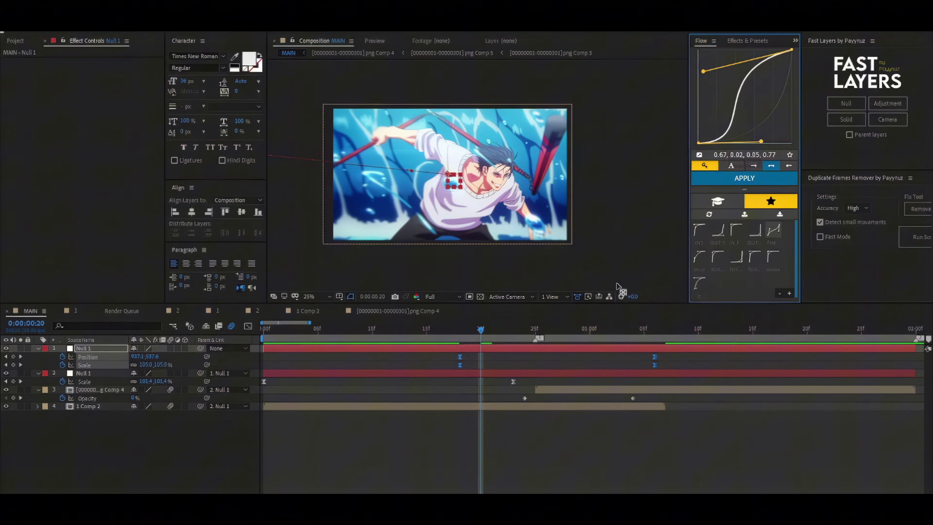
pyautogui.click(448, 330)
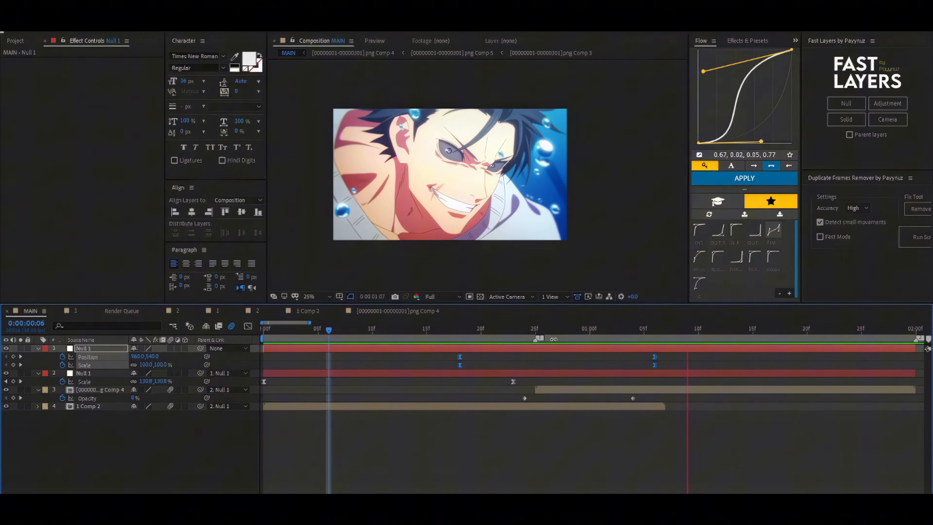
# Add Opacity keyframes on Comp 4 and reshape the Flow easing curve for a sharper ease.
pyautogui.click(557, 331)
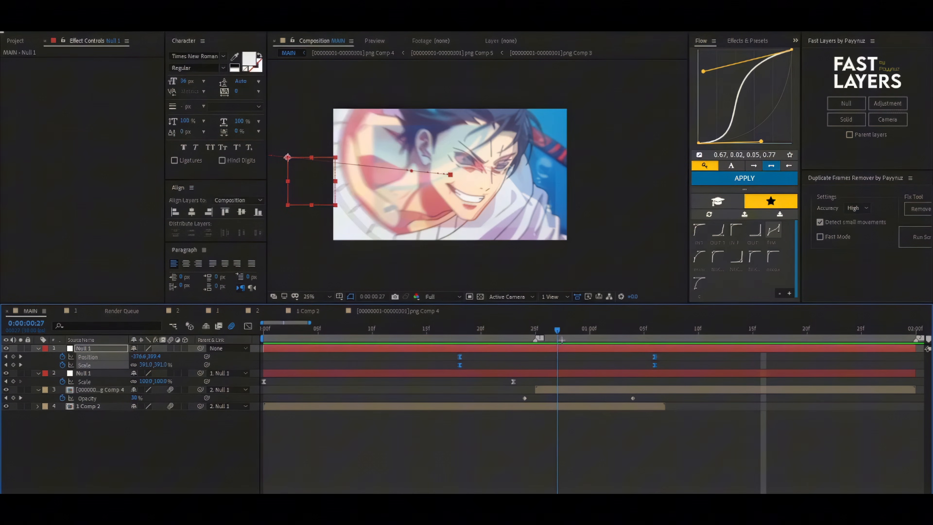
pyautogui.click(566, 354)
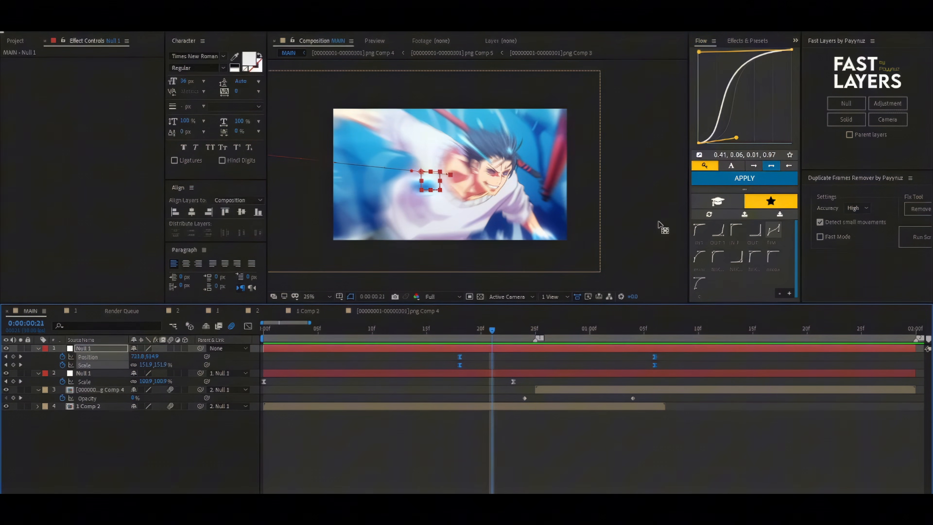
pyautogui.moveTo(735, 136); pyautogui.dragTo(760, 143)
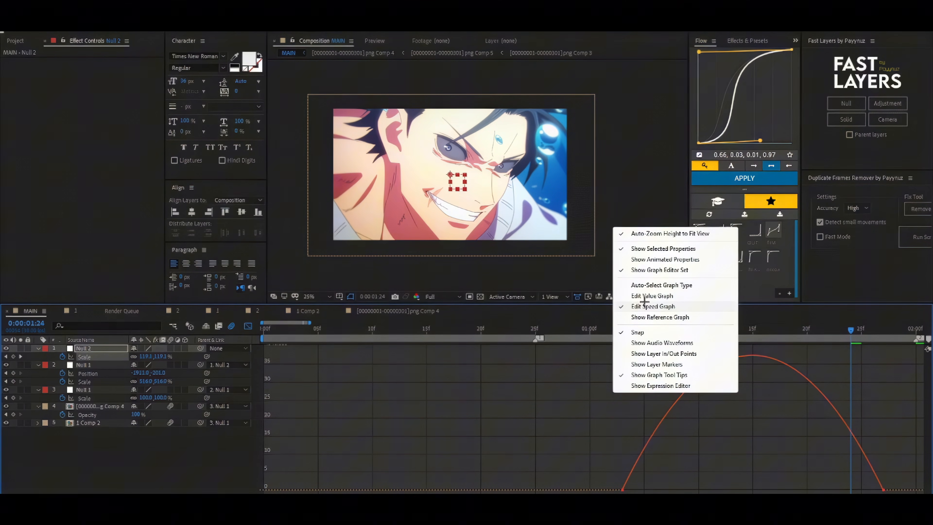
# Keyframe Null 2's Scale to about 120% and smooth it in the value graph with bezier handles.
pyautogui.click(653, 306)
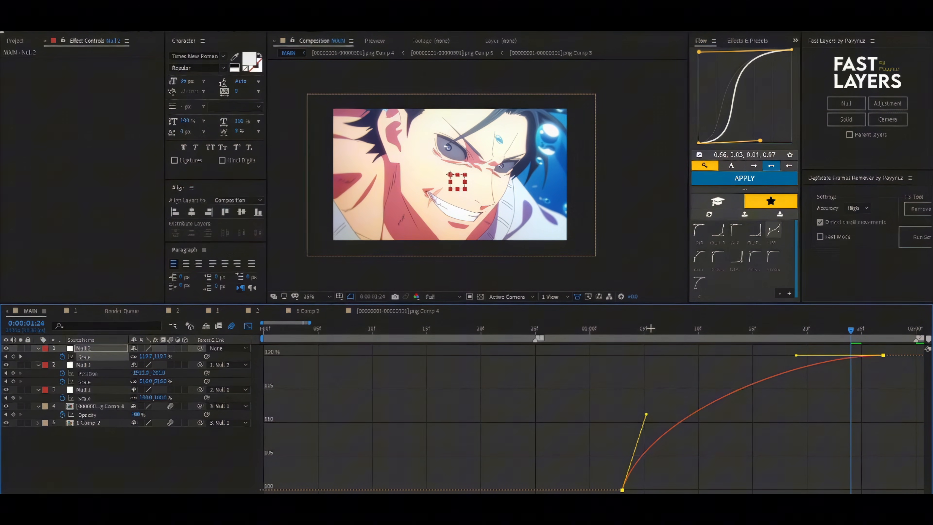
pyautogui.click(579, 334)
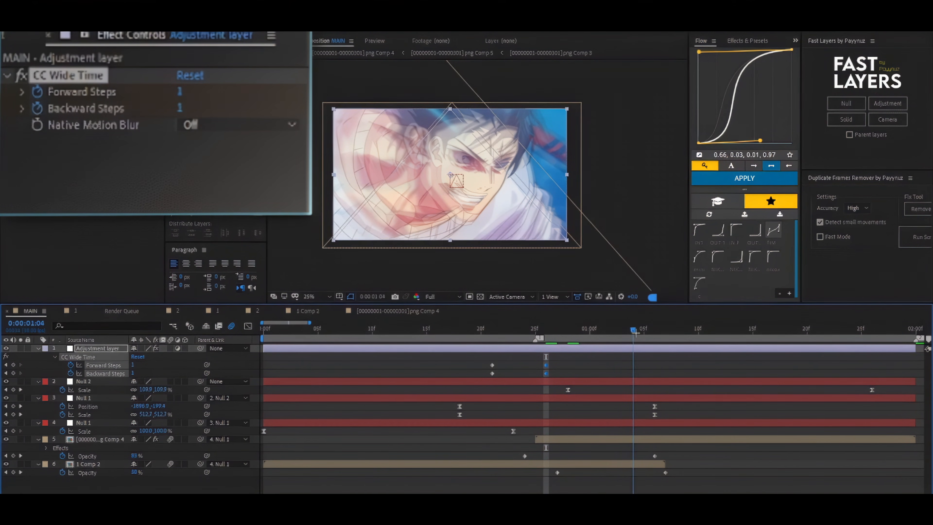
# Keyframe CC Wide Time's Forward and Backward Steps on the adjustment layer around the transition.
pyautogui.click(655, 331)
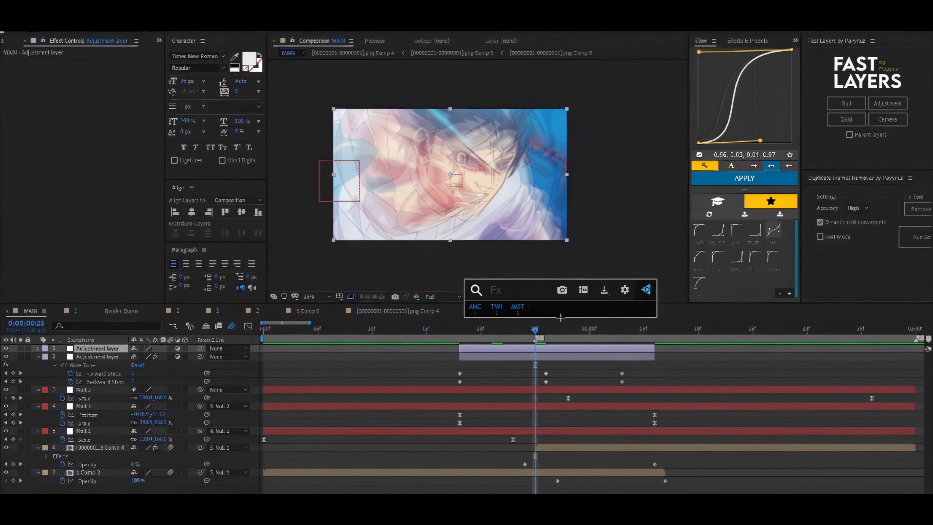
# Add Radial Blur to the trimmed adjustment layer and set its Type to Zoom.
pyautogui.write('radi')
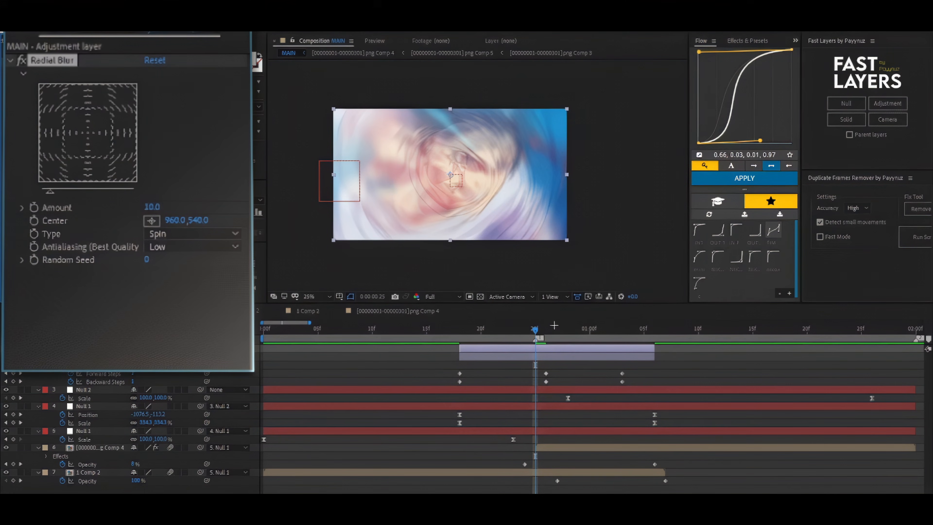
pyautogui.click(193, 233)
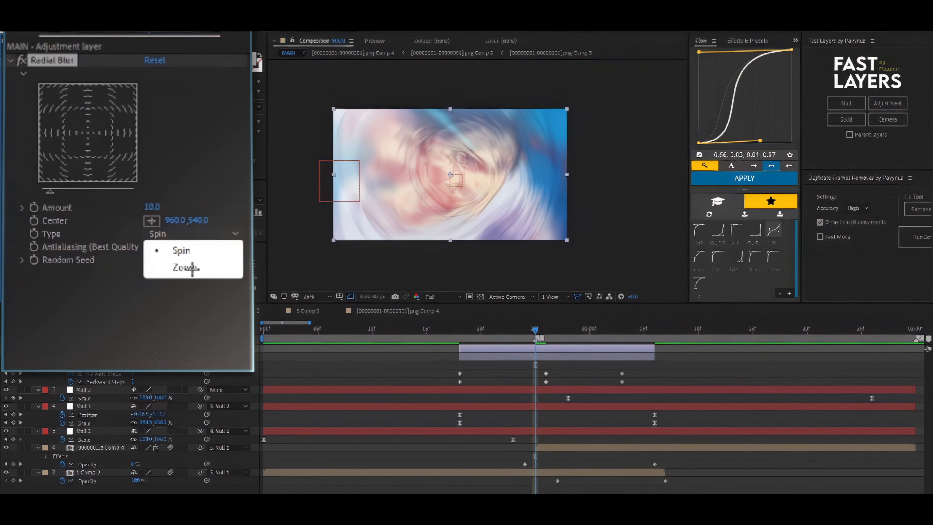
pyautogui.click(184, 268)
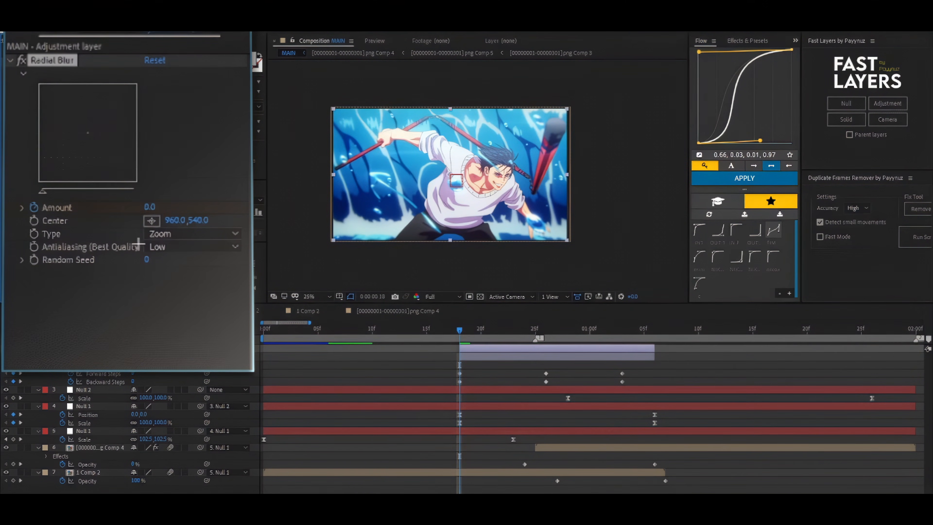
# Keyframe the blur Amount 0–65–0 across the cut and shift its Center toward the face.
pyautogui.click(534, 330)
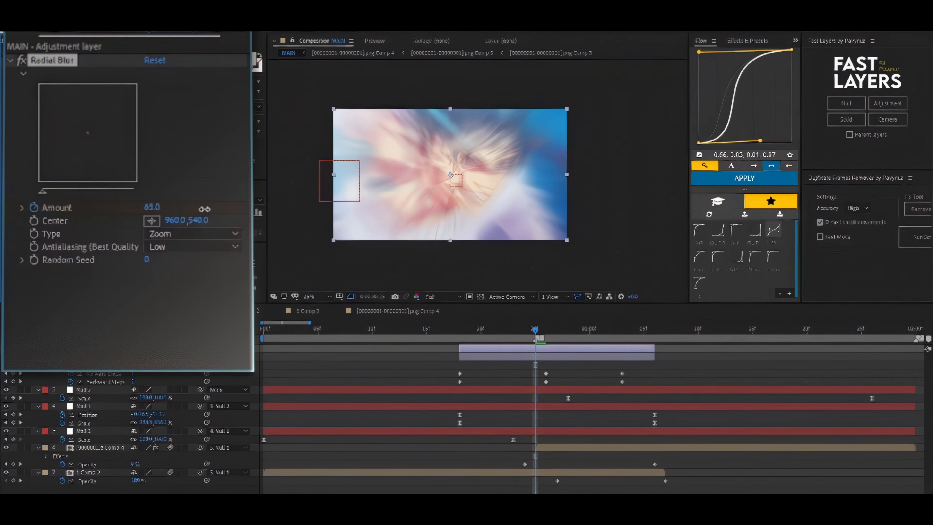
pyautogui.click(611, 337)
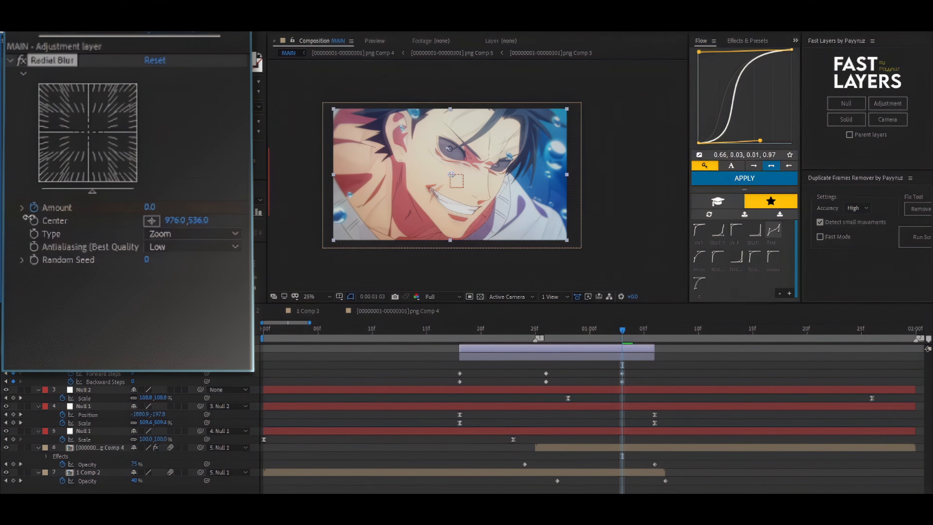
pyautogui.click(470, 337)
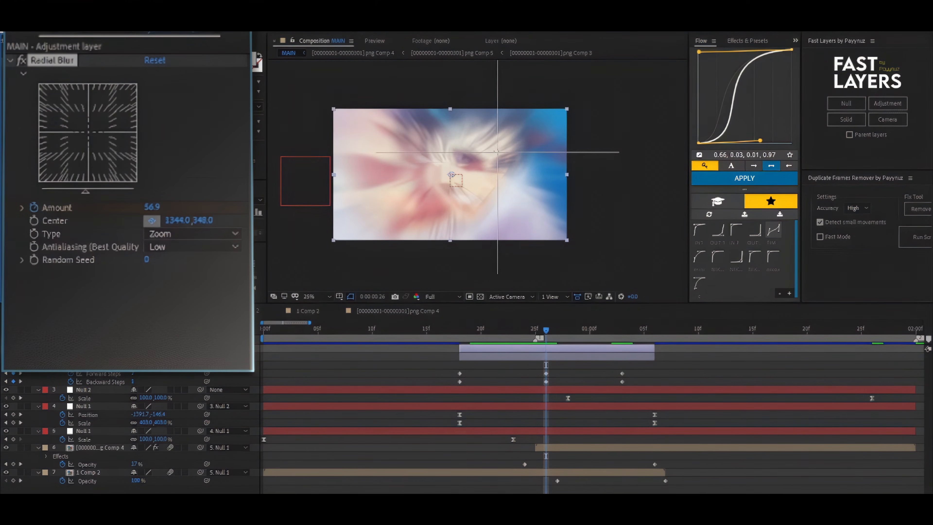
pyautogui.moveTo(455, 179); pyautogui.dragTo(485, 174)
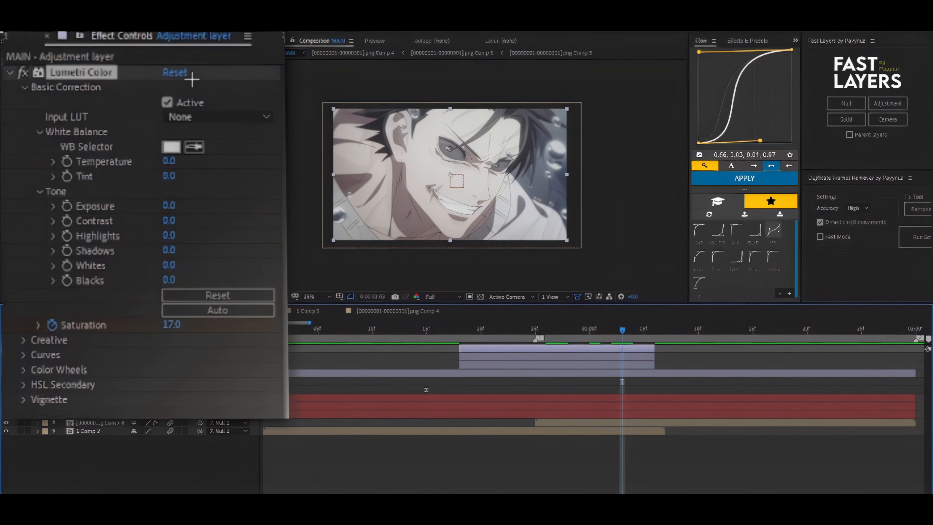
# Keyframe Lumetri Color Saturation down to 17 at the cut, then add another adjustment layer.
pyautogui.click(470, 331)
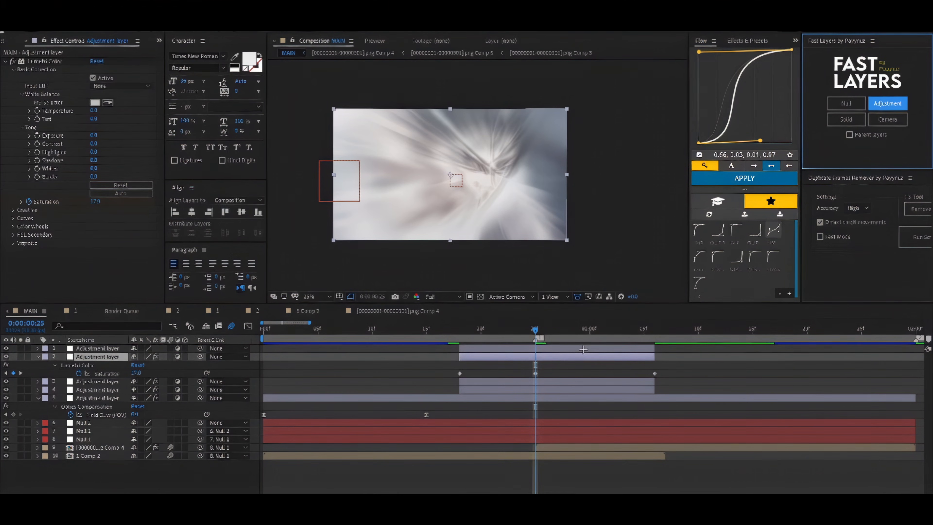
# Add BCC Halftone to the top adjustment layer with a subtracted ellipse mask.
pyautogui.write('bcc hal')
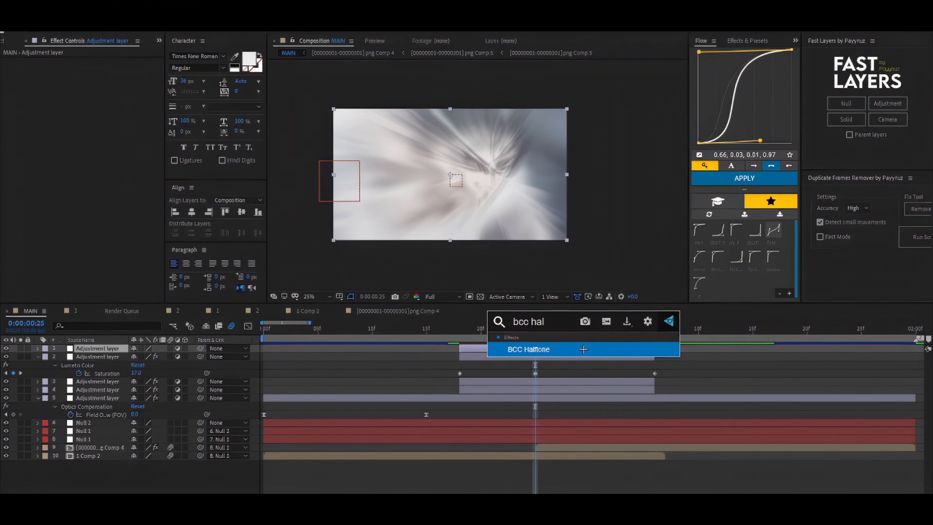
pyautogui.doubleClick(529, 350)
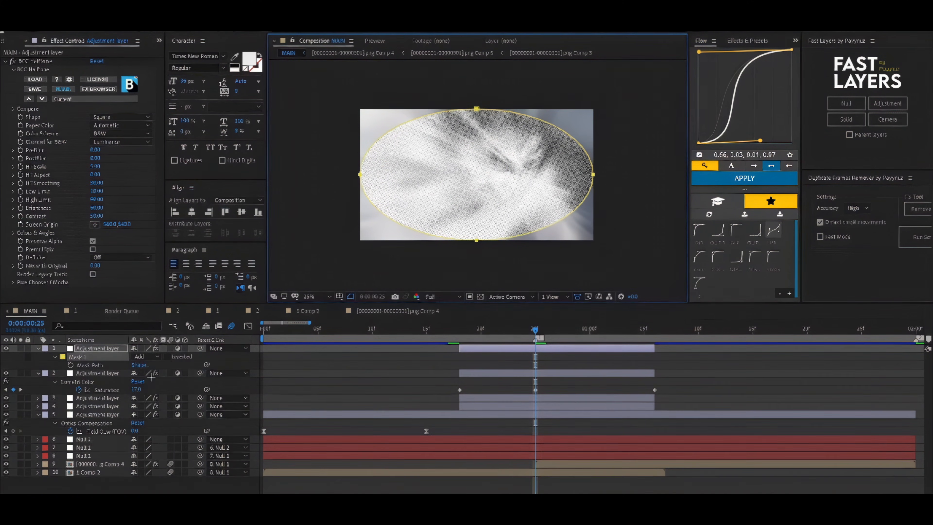
pyautogui.click(144, 356)
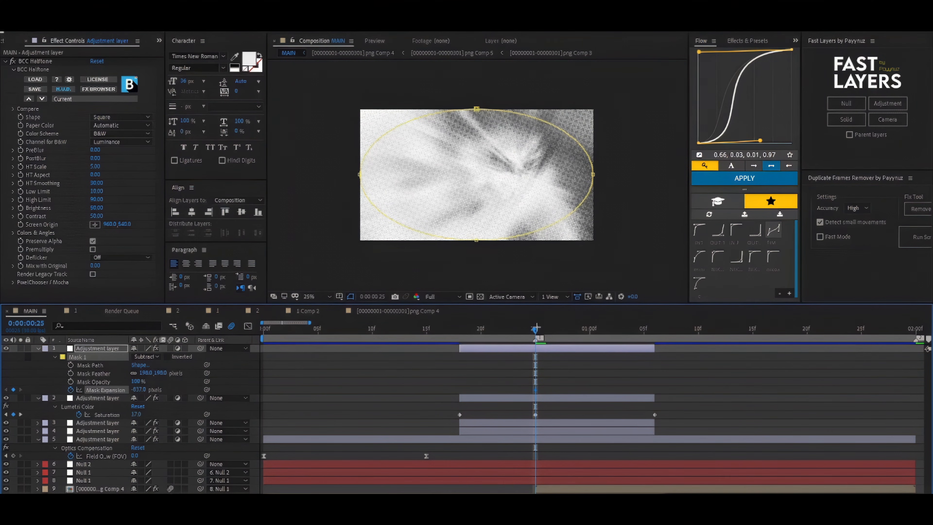
# Feather and expand the mask, then keyframe the halftone layer's Opacity to fade.
pyautogui.click(458, 331)
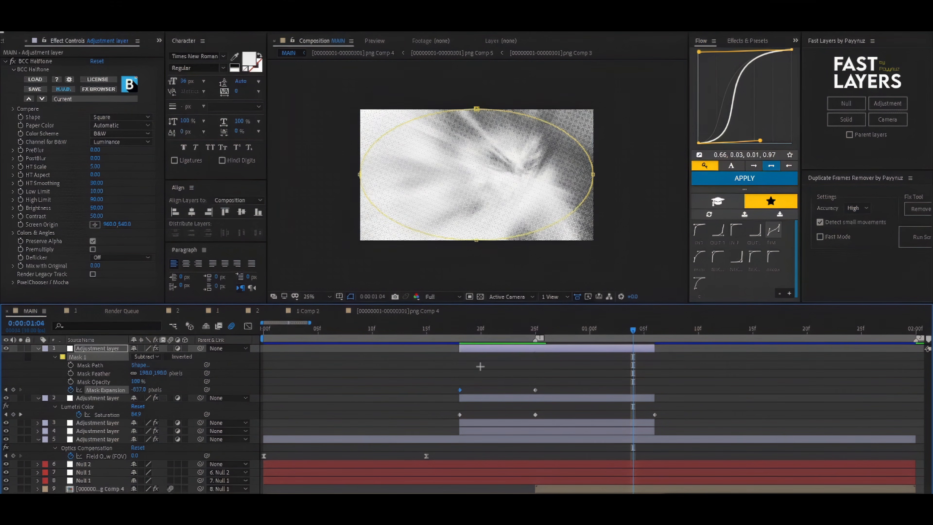
pyautogui.doubleClick(139, 389)
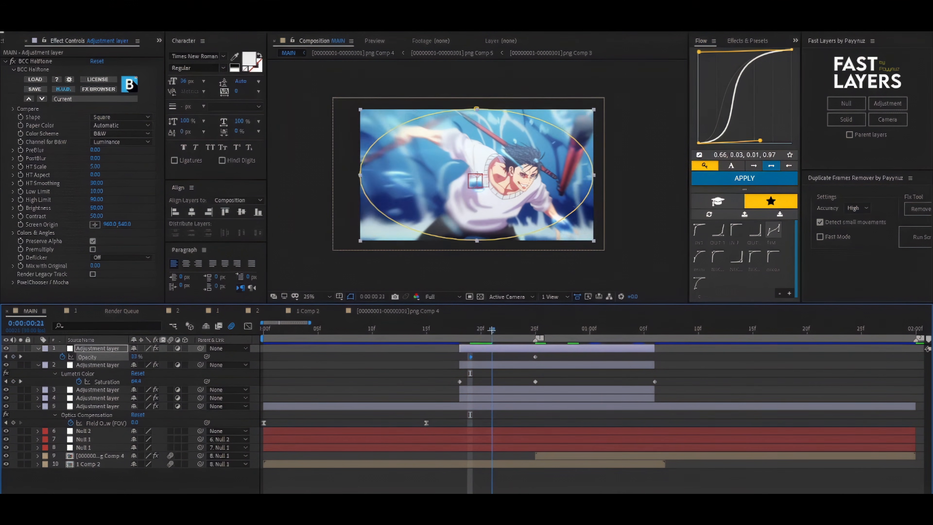
pyautogui.click(536, 330)
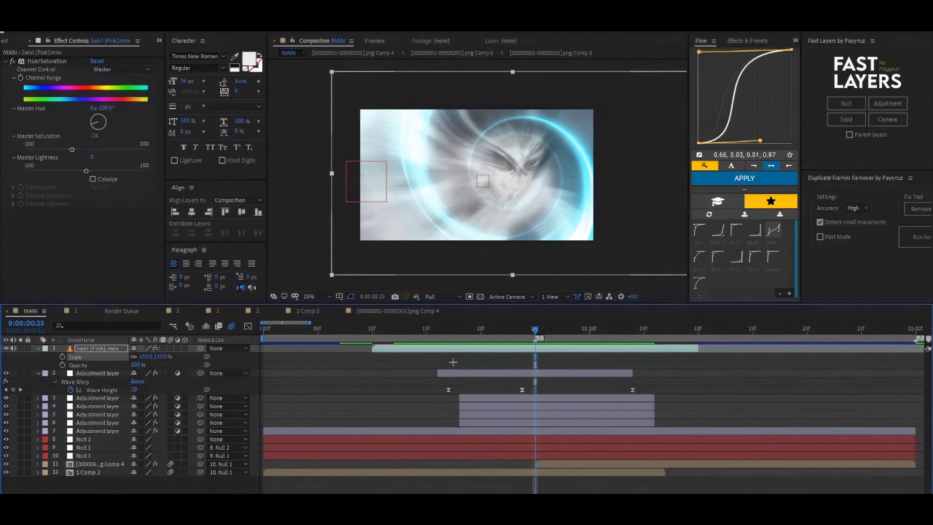
# Keyframe the hue-shifted Swirl (Pink) overlay's Scale and Opacity so it shrinks in and fades out.
pyautogui.click(502, 329)
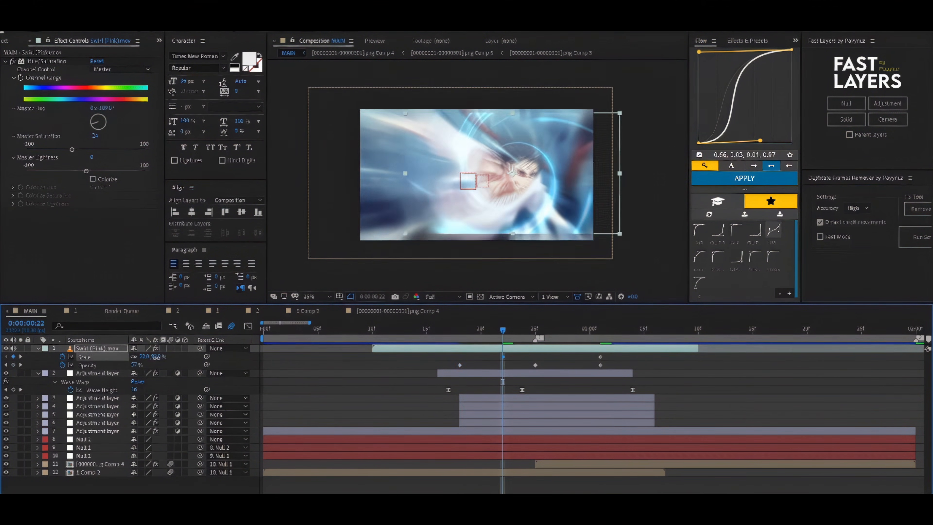
pyautogui.click(438, 332)
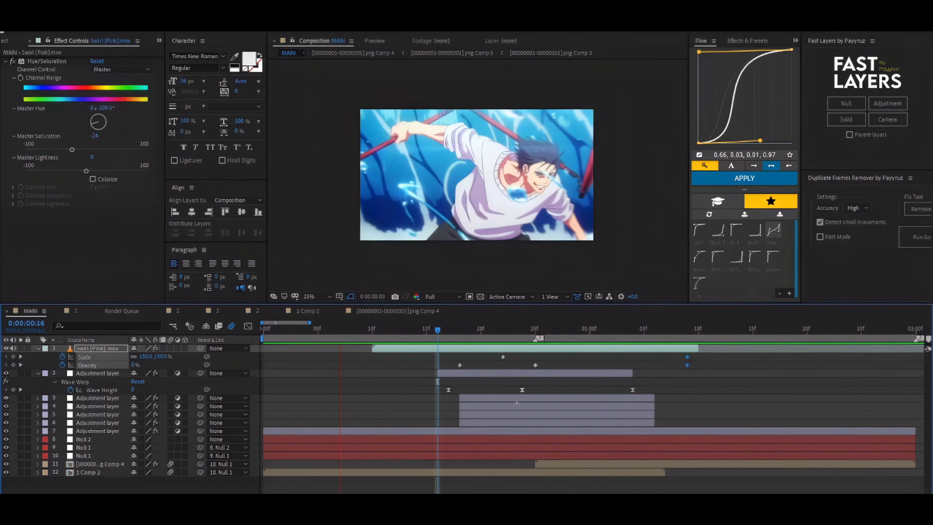